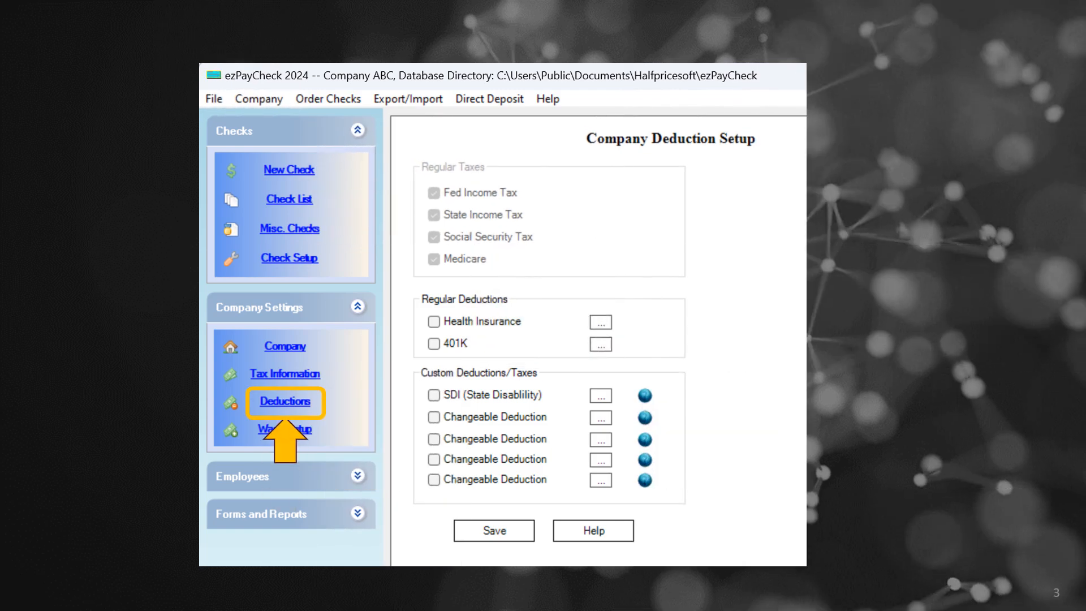
Enable the first Changeable Deduction checkbox under Custom Deductions/Taxes
{"action": "left_click", "coordinate": [433, 416]}
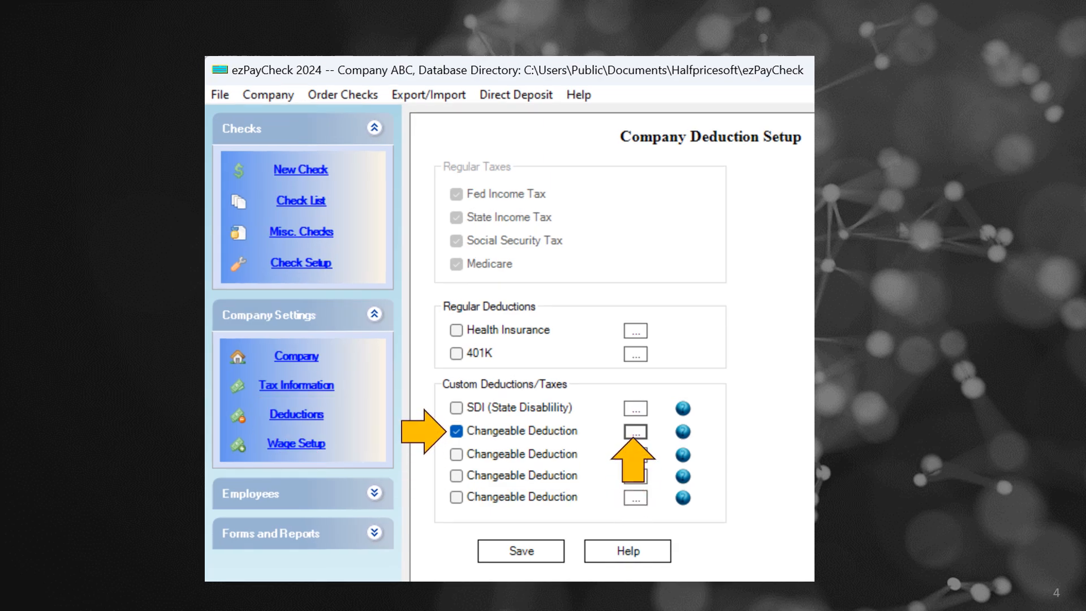
Define 'New Deduction' as a percentage of wages with a 200 yearly limit, reviewing the limit help
{"action": "left_click", "coordinate": [634, 431]}
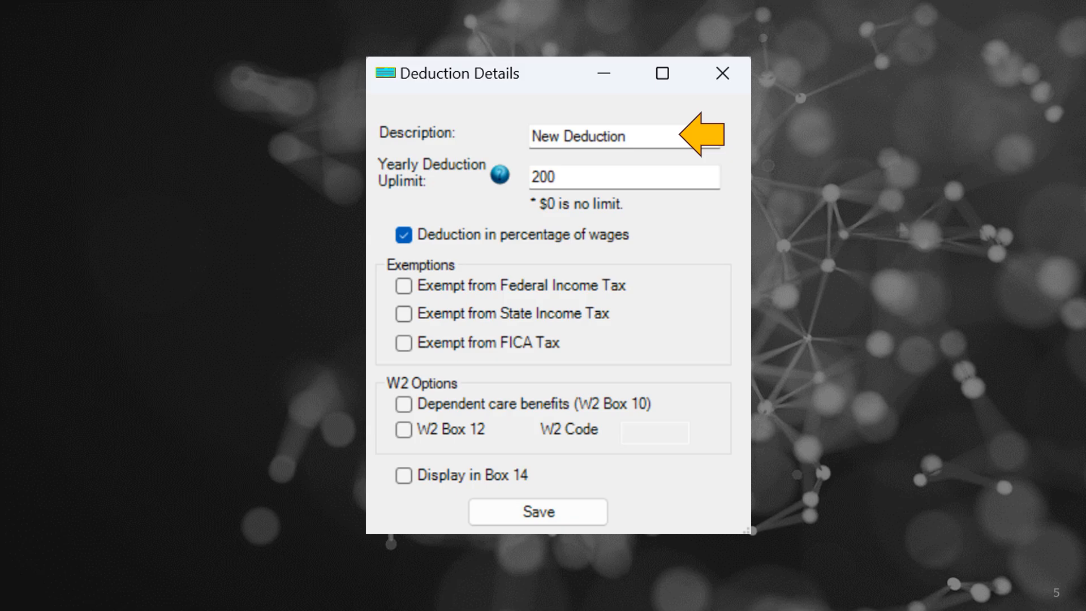
{"action": "left_click", "coordinate": [622, 178]}
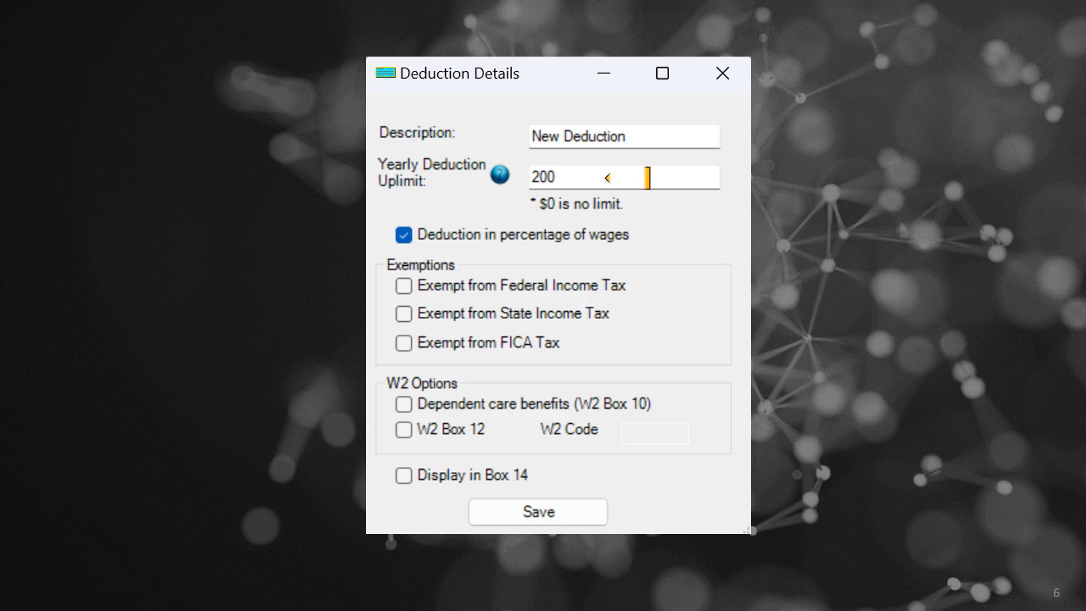
{"action": "left_click", "coordinate": [498, 174]}
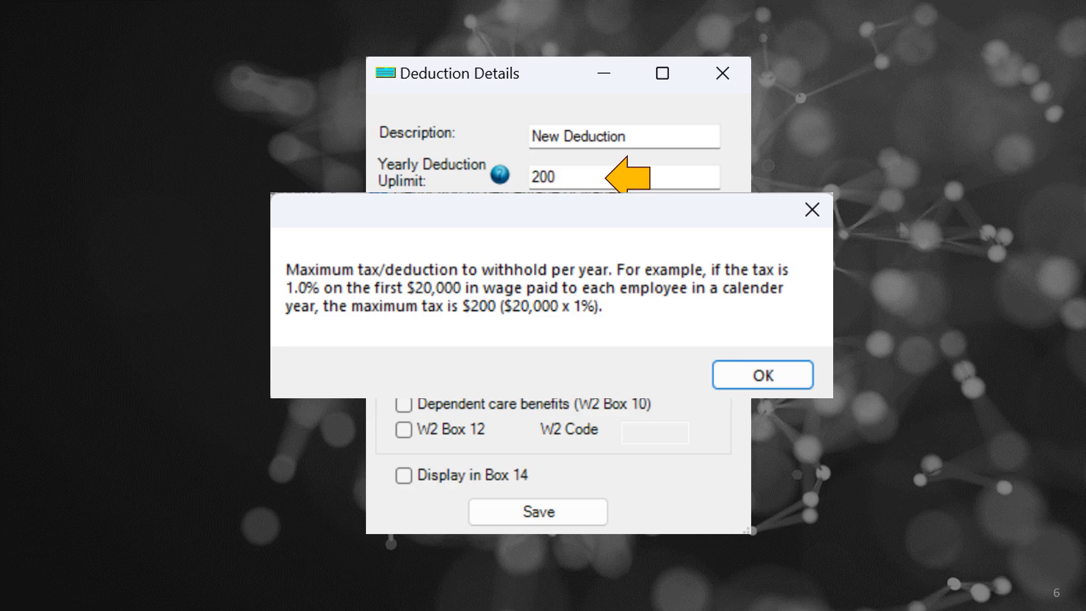
{"action": "left_click", "coordinate": [762, 375]}
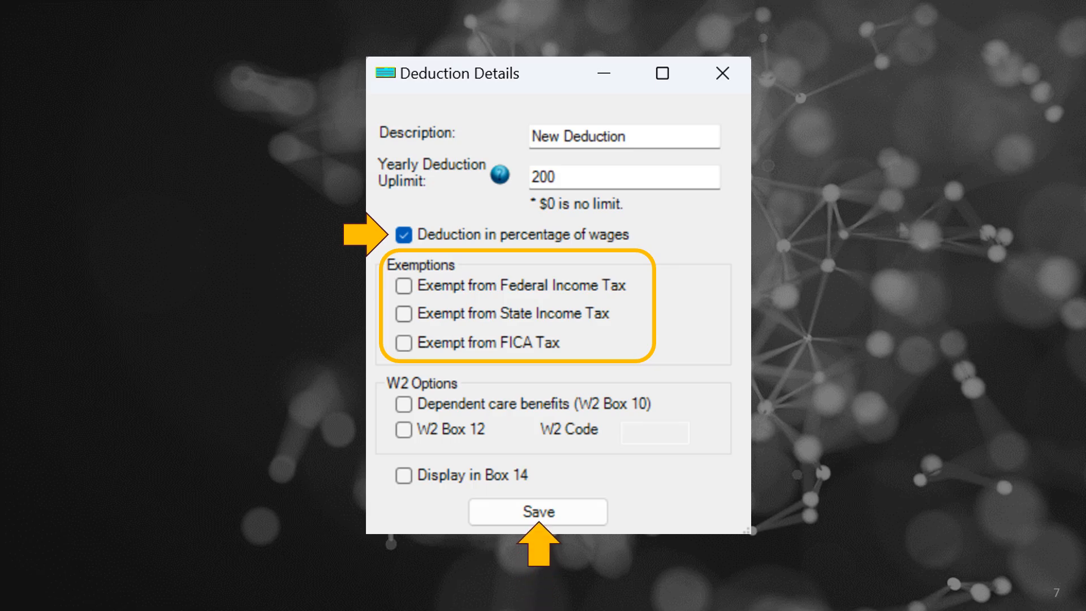
Save the deduction details and open the first listed employee's record for editing
{"action": "left_click", "coordinate": [537, 512]}
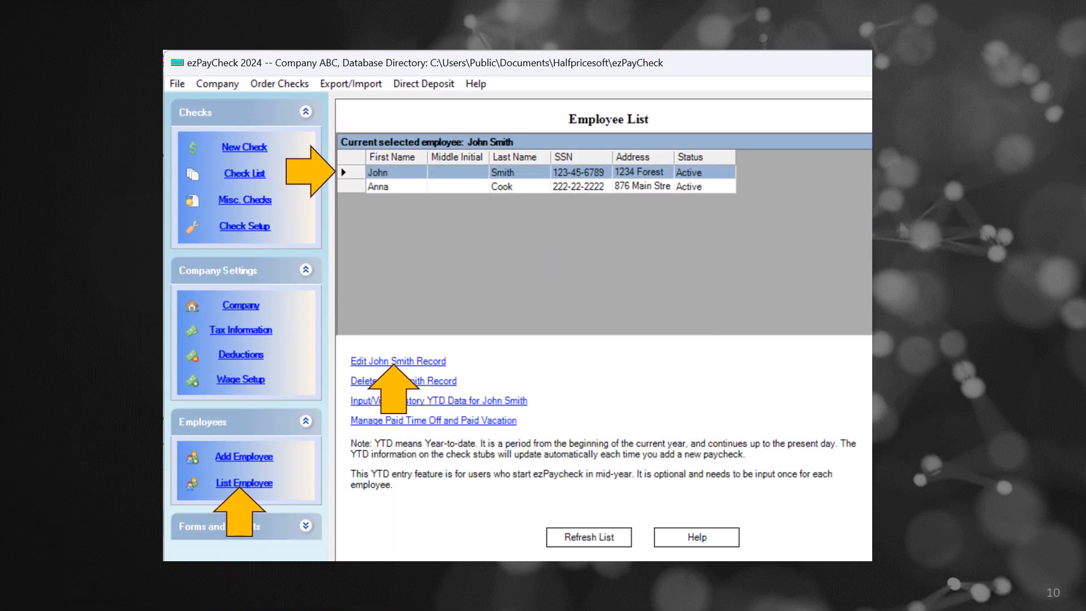
{"action": "left_click", "coordinate": [397, 361]}
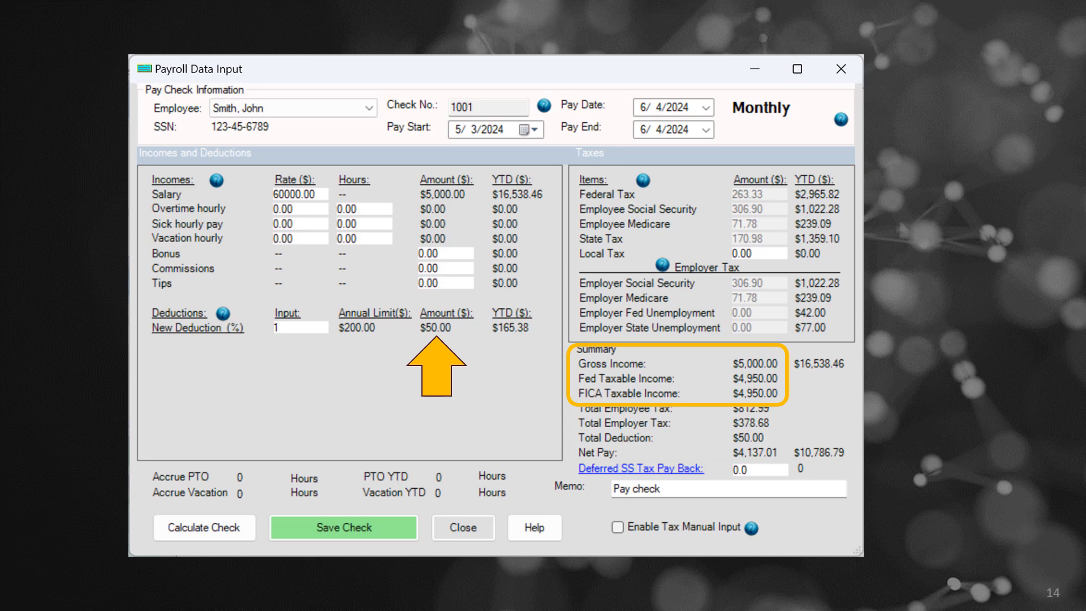
Calculate the new monthly check so the 1% New Deduction withholds $50.00, leaving $4,950.00 taxable
{"action": "left_click", "coordinate": [463, 528]}
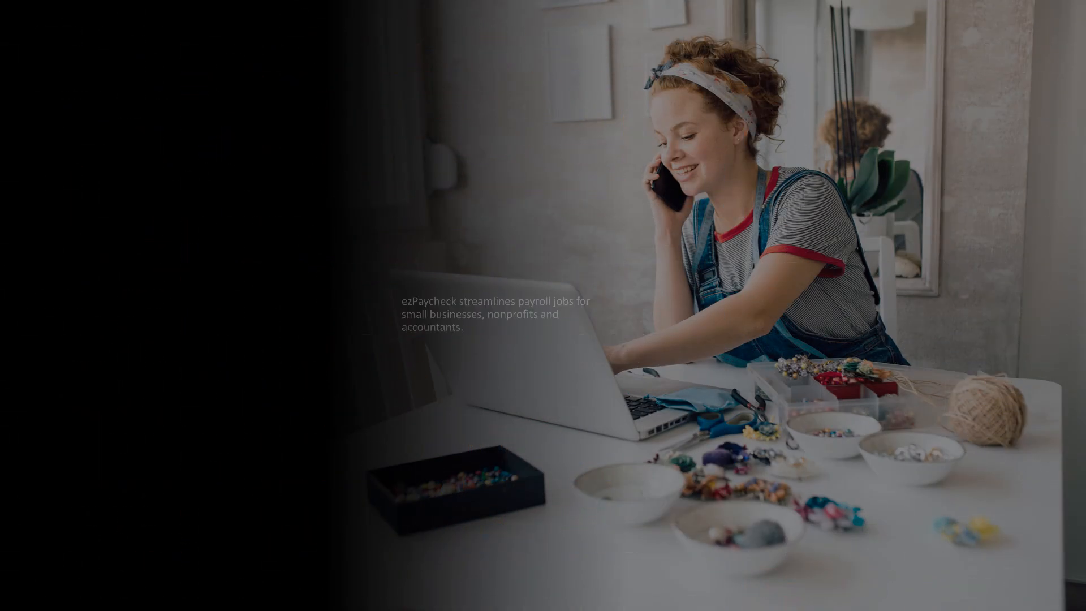